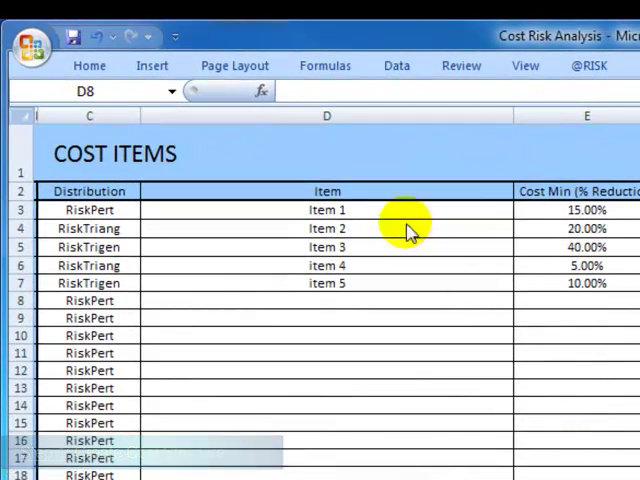
{"action": "mouse_move", "coordinate": [310, 290]}
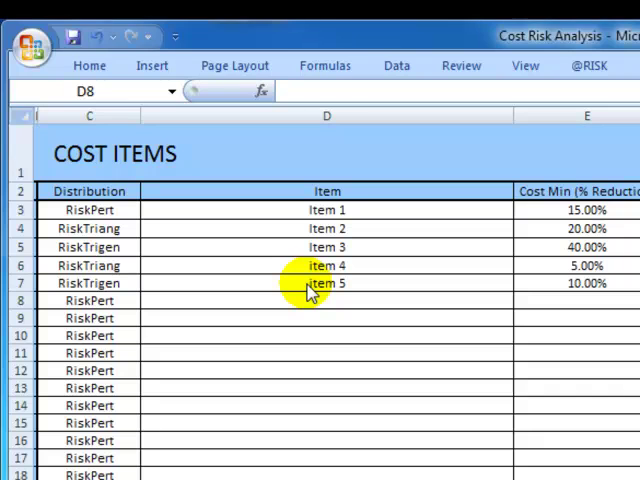
{"action": "mouse_move", "coordinate": [148, 298]}
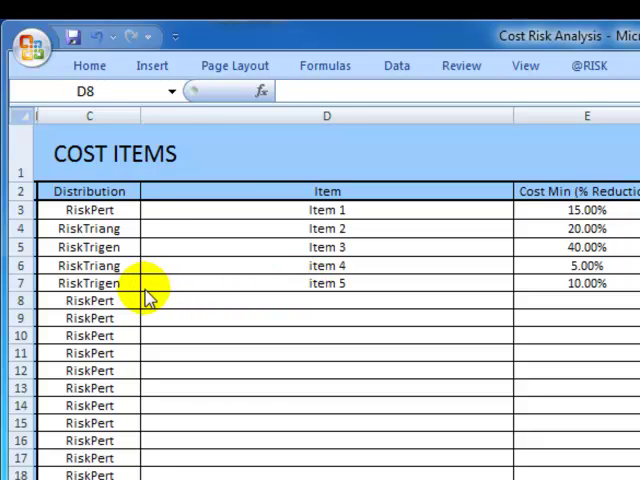
Give Item 6 a RiskPert distribution with its minimum reduction, $2,000 most likely cost and 20% maximum increase
{"action": "left_click", "coordinate": [88, 300]}
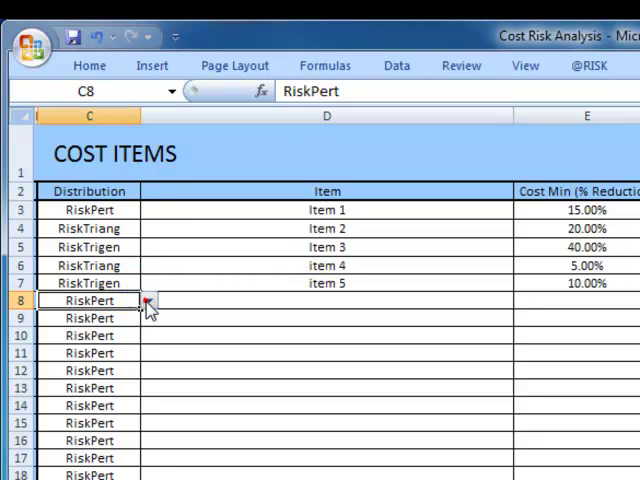
{"action": "left_click", "coordinate": [148, 300]}
{"action": "type", "text": "item 6"}
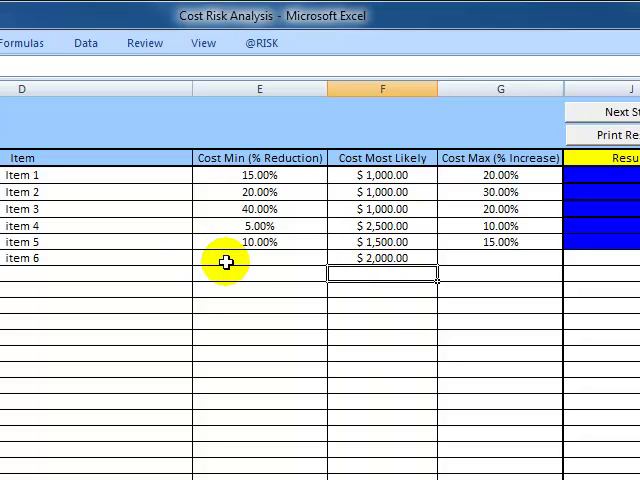
{"action": "left_click", "coordinate": [332, 258]}
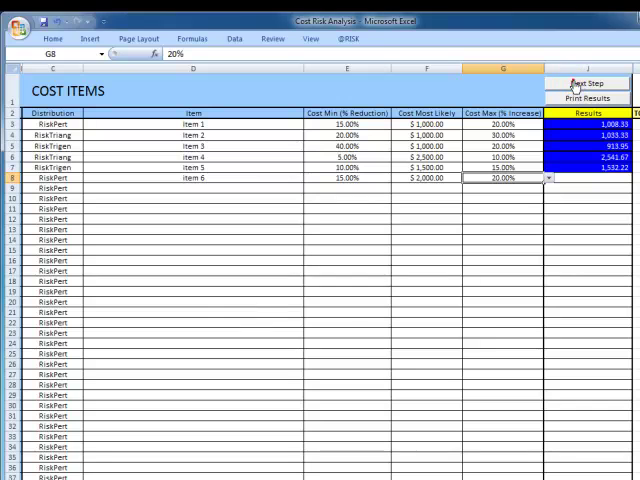
Advance to the next setup step and generate a correlation matrix for Items 1–6
{"action": "left_click", "coordinate": [588, 84]}
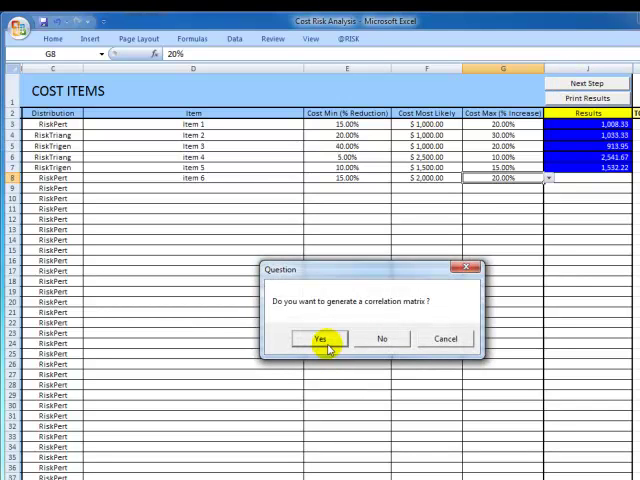
{"action": "left_click", "coordinate": [320, 338]}
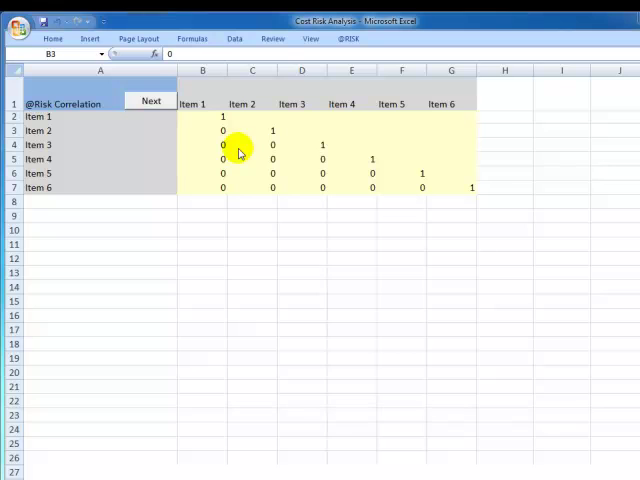
Set the Item 3 and Item 1 correlation to 0.3 in the matrix
{"action": "left_click", "coordinate": [202, 130]}
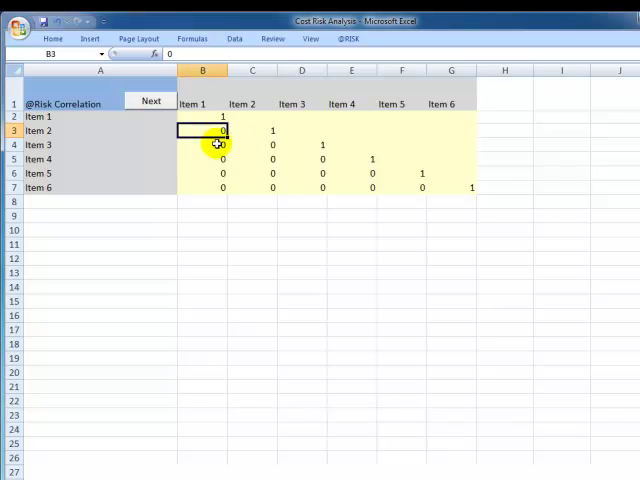
{"action": "left_click", "coordinate": [204, 160]}
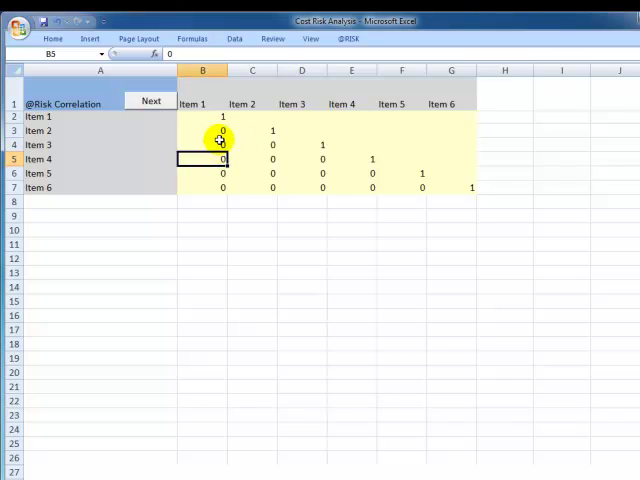
{"action": "left_click", "coordinate": [258, 122]}
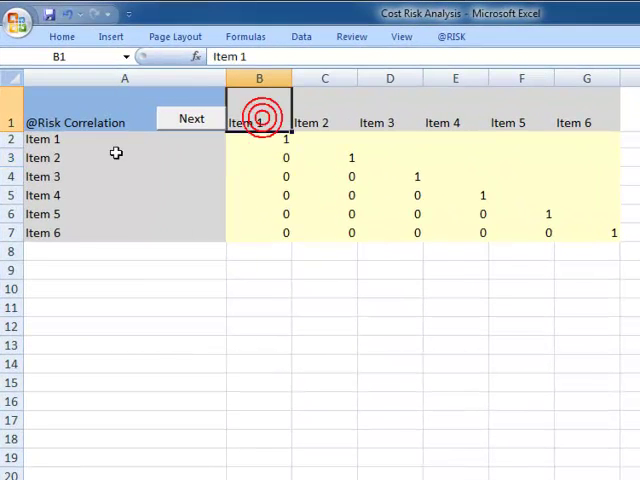
{"action": "left_click", "coordinate": [258, 156]}
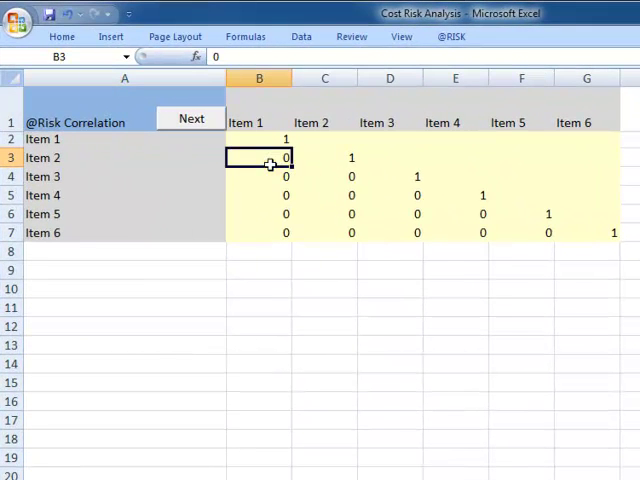
{"action": "left_click", "coordinate": [260, 176]}
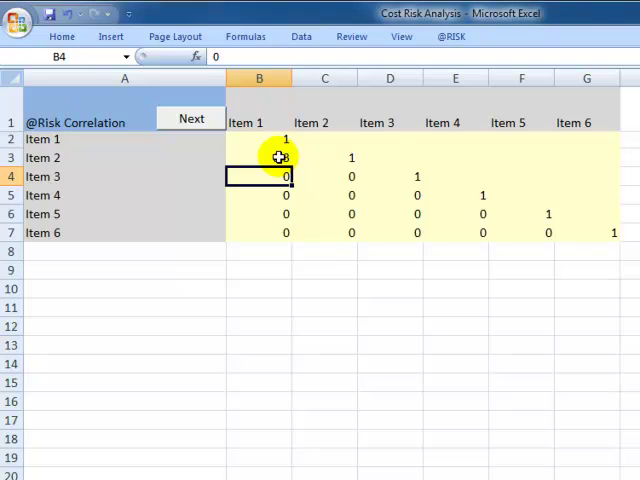
{"action": "type", "text": "0.3"}
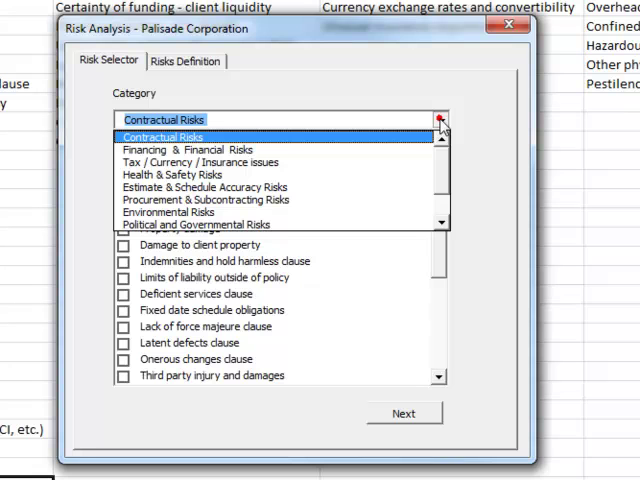
Choose the Contractual Risks category in the Risk Selector
{"action": "left_click", "coordinate": [160, 136]}
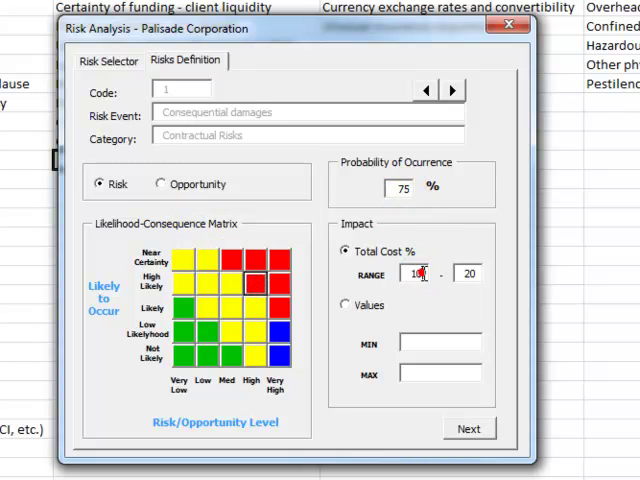
Step through the three risk event definitions and finish, producing the Risk Events register
{"action": "left_click", "coordinate": [452, 88]}
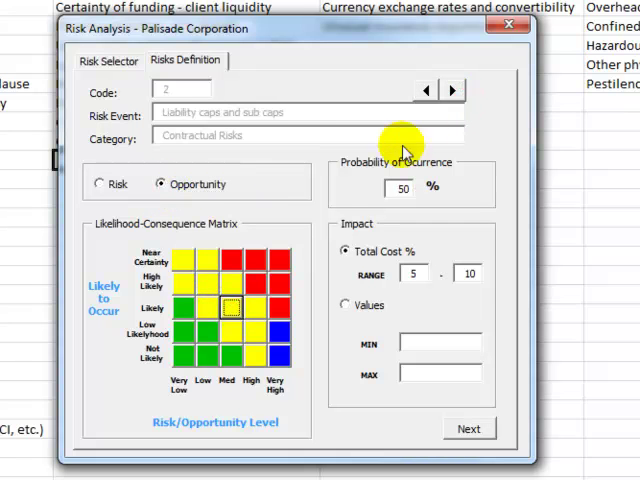
{"action": "left_click", "coordinate": [452, 90]}
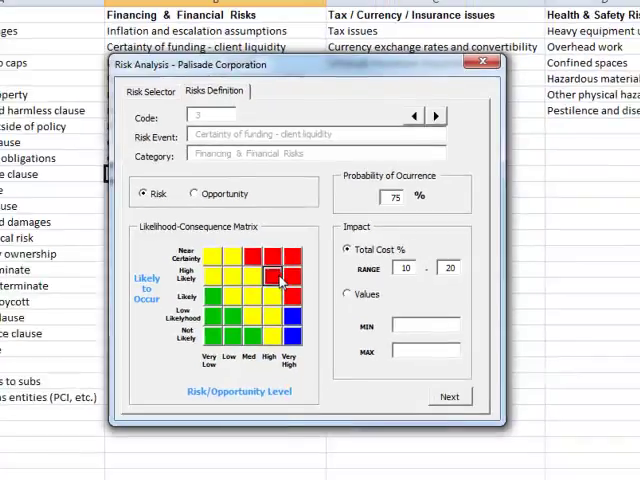
{"action": "left_click", "coordinate": [450, 396]}
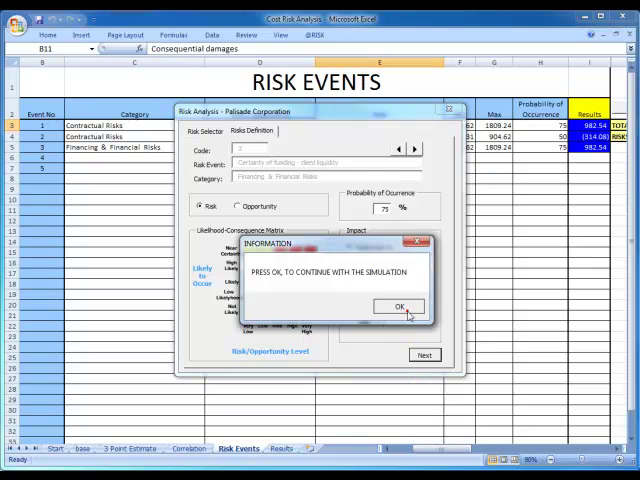
{"action": "left_click", "coordinate": [398, 306]}
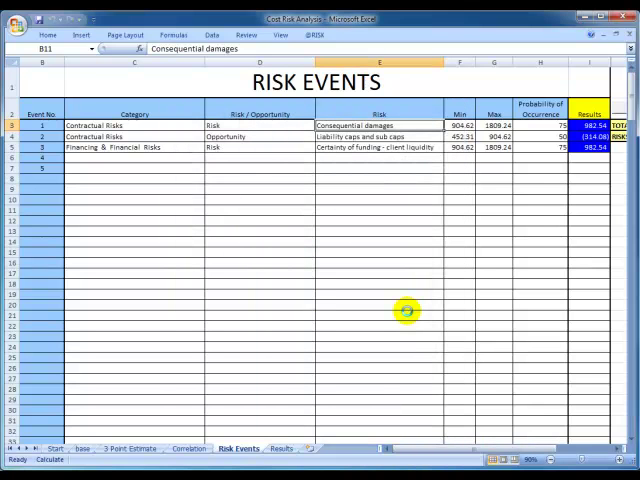
{"action": "left_click", "coordinate": [280, 448]}
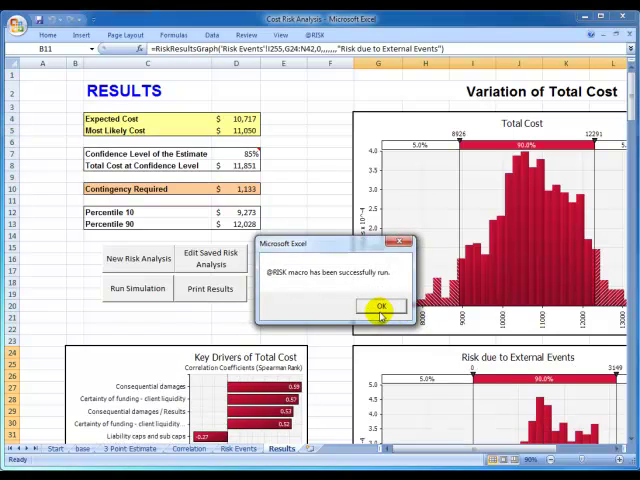
{"action": "left_click", "coordinate": [380, 306]}
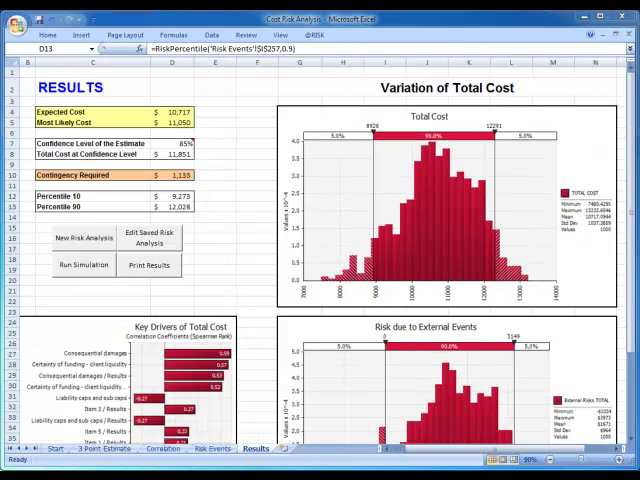
{"action": "mouse_move", "coordinate": [200, 126]}
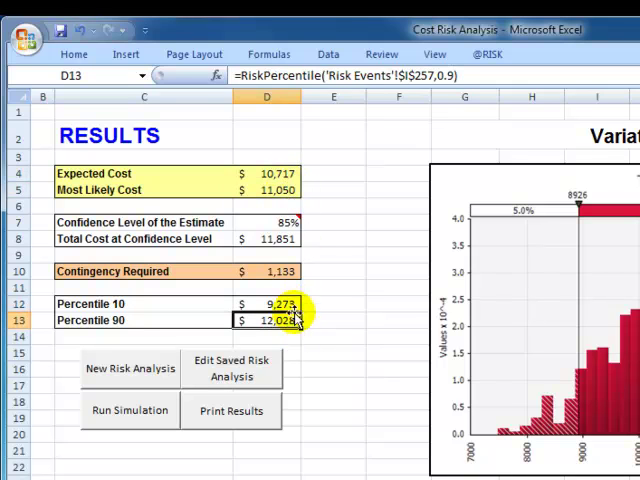
Lower the estimate confidence level to 80%, giving $11,669 total cost and $952 contingency
{"action": "left_click", "coordinate": [266, 272]}
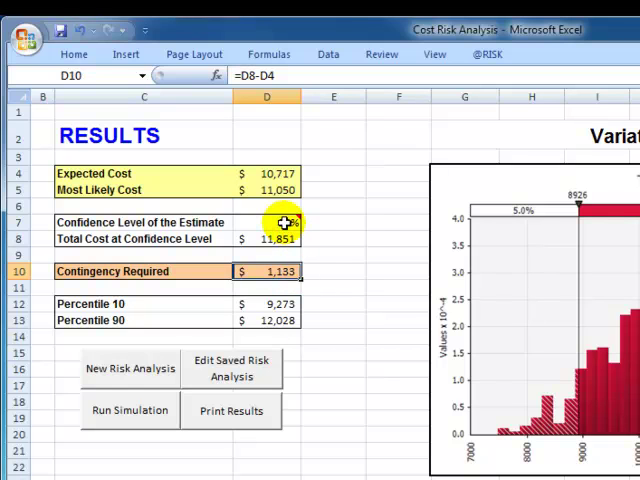
{"action": "left_click", "coordinate": [266, 222]}
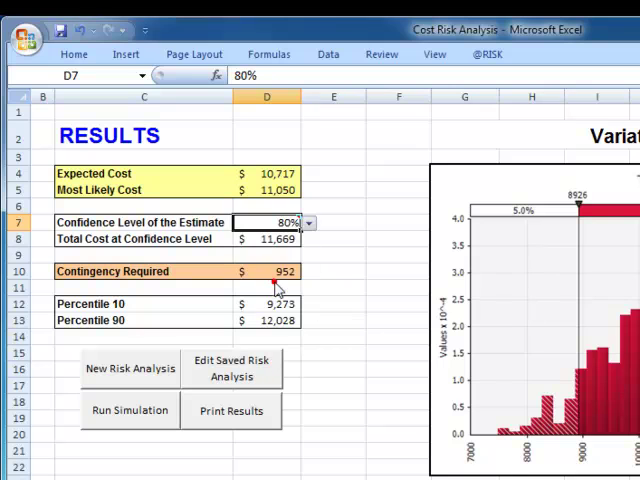
{"action": "left_click", "coordinate": [266, 272]}
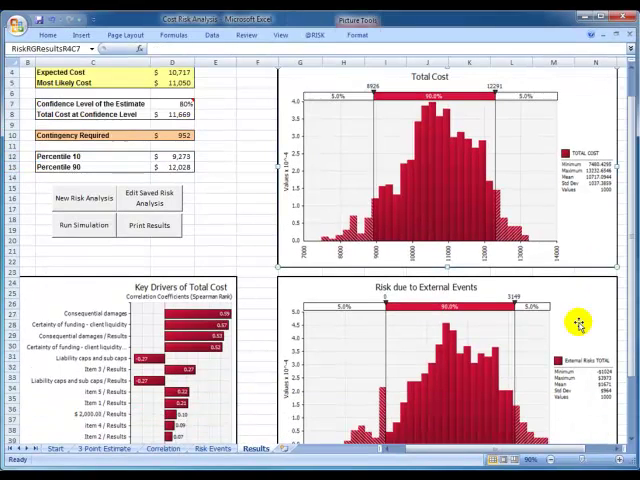
{"action": "scroll", "scroll_direction": "down", "scroll_amount": 3}
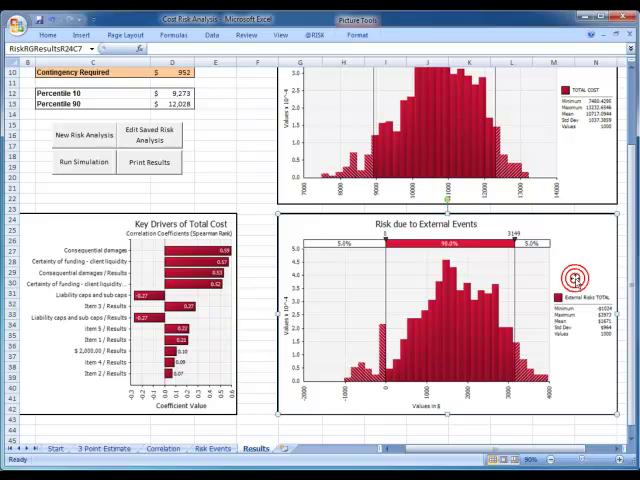